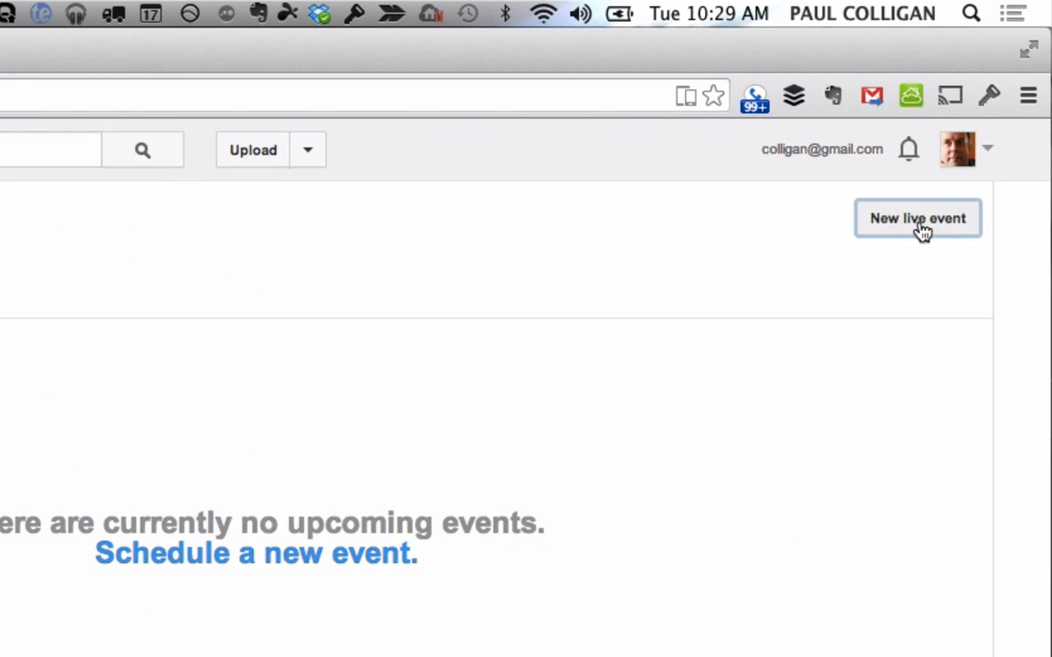
Start a new live event to bring up its blank details form
click(917, 218)
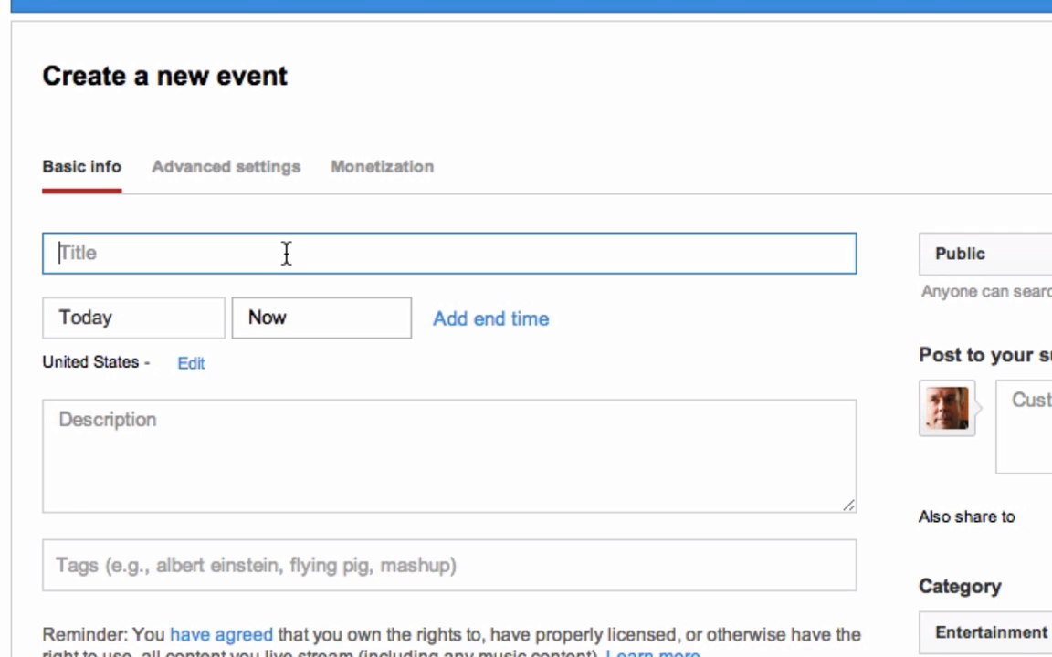
Title the event 'Private Hangout' and enter 'Hangout' as its description
text(Hango)
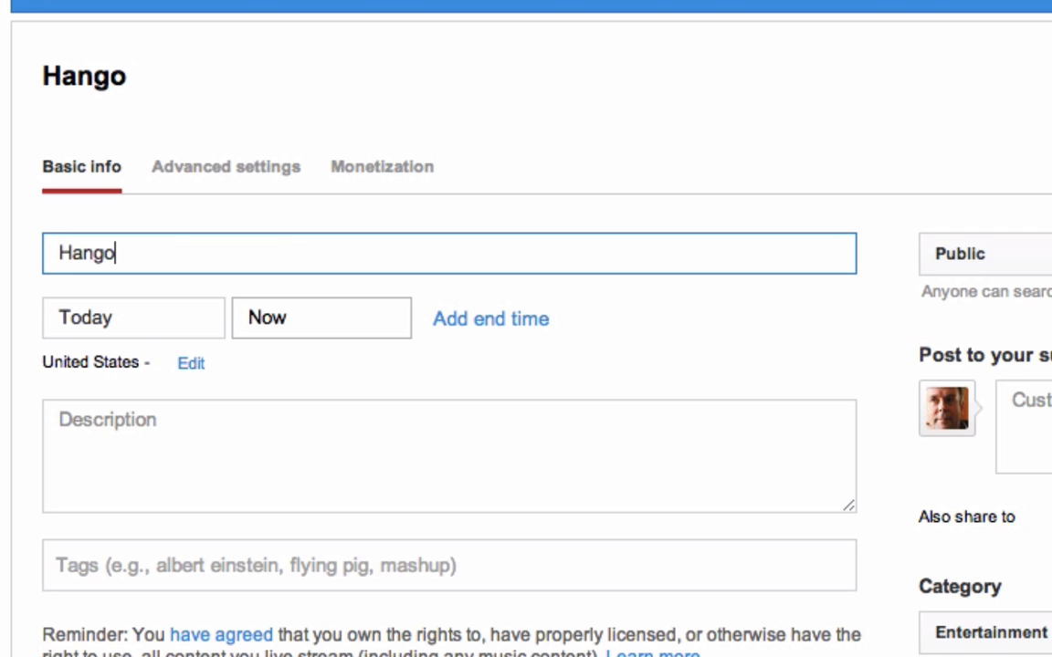
text(ut)
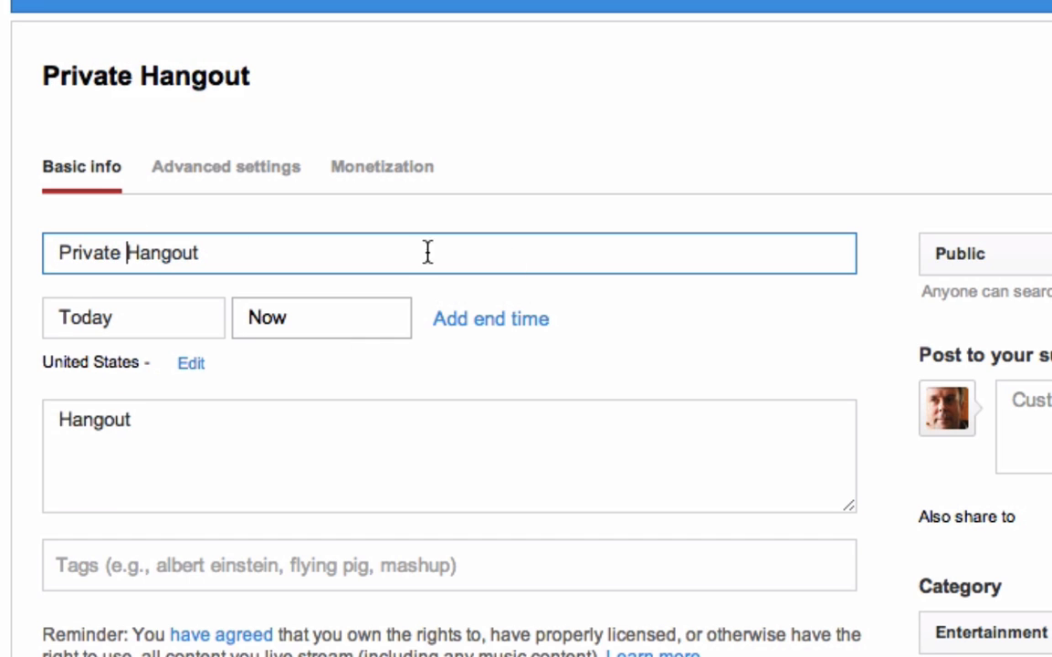
click(985, 253)
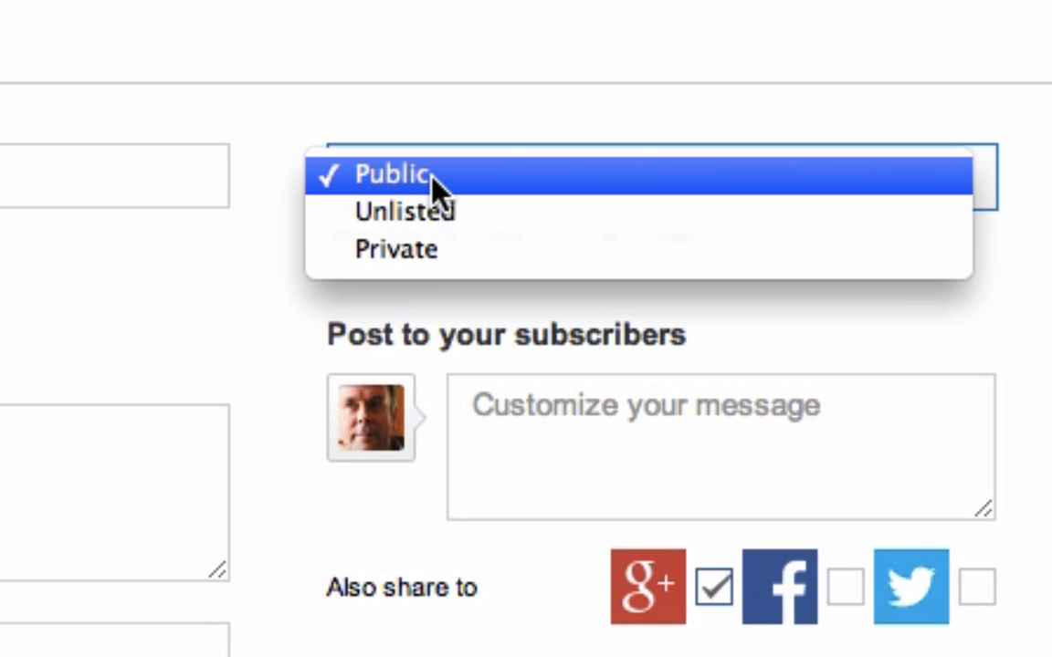
click(394, 249)
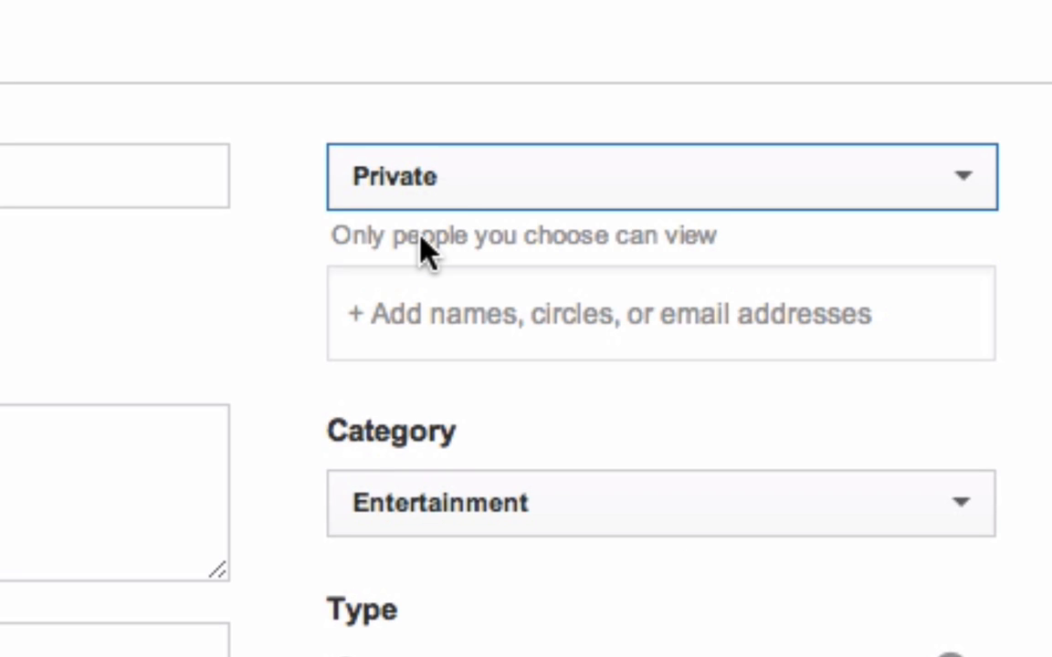
click(659, 315)
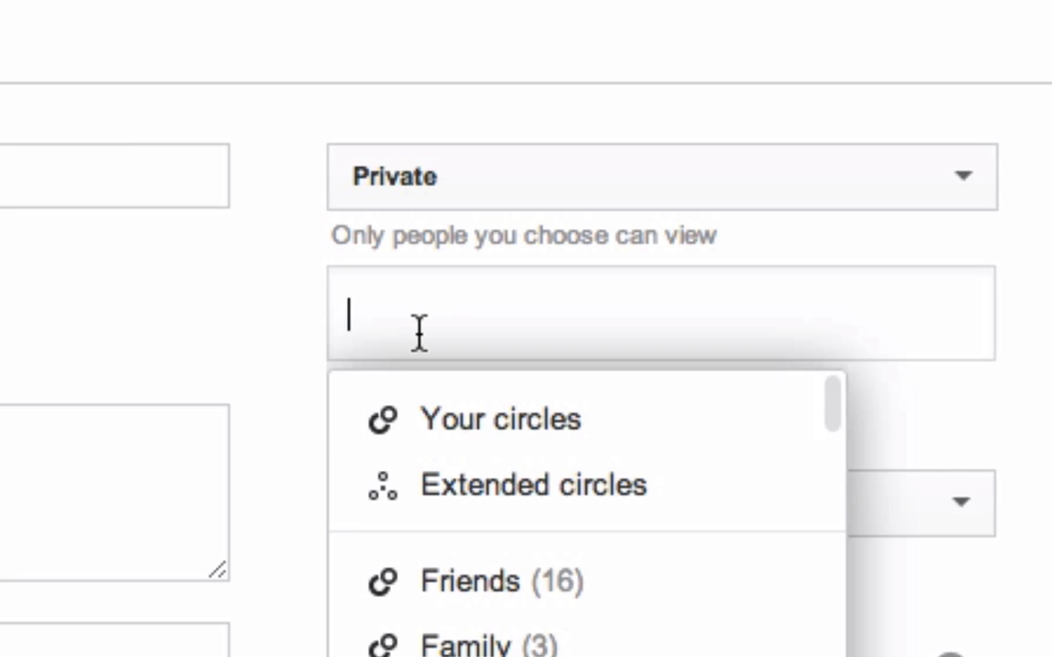
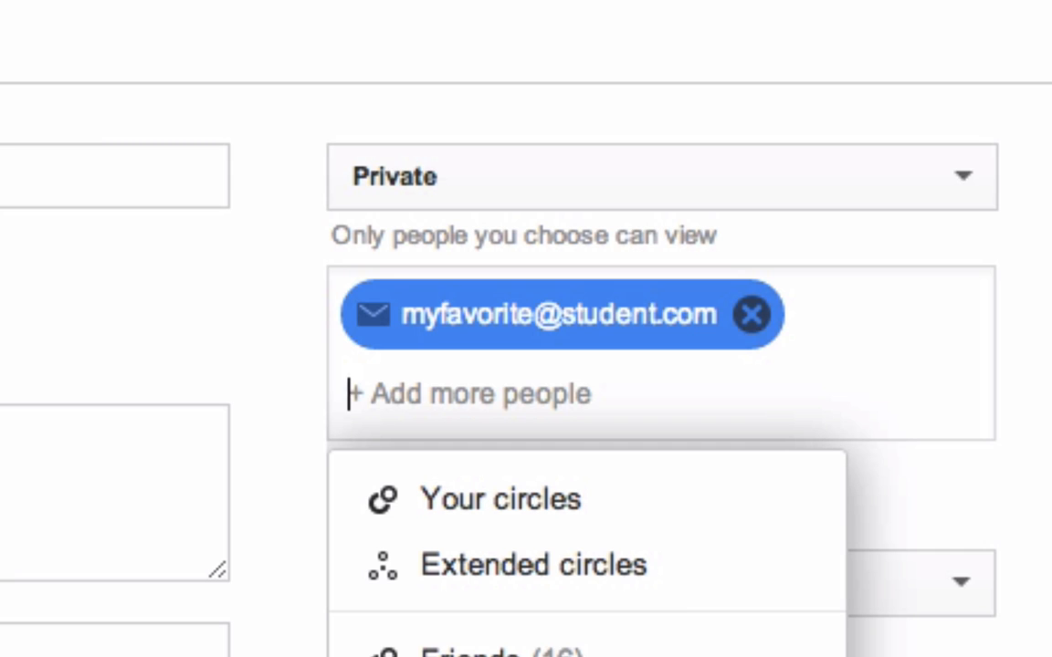
mouse_move(174, 296)
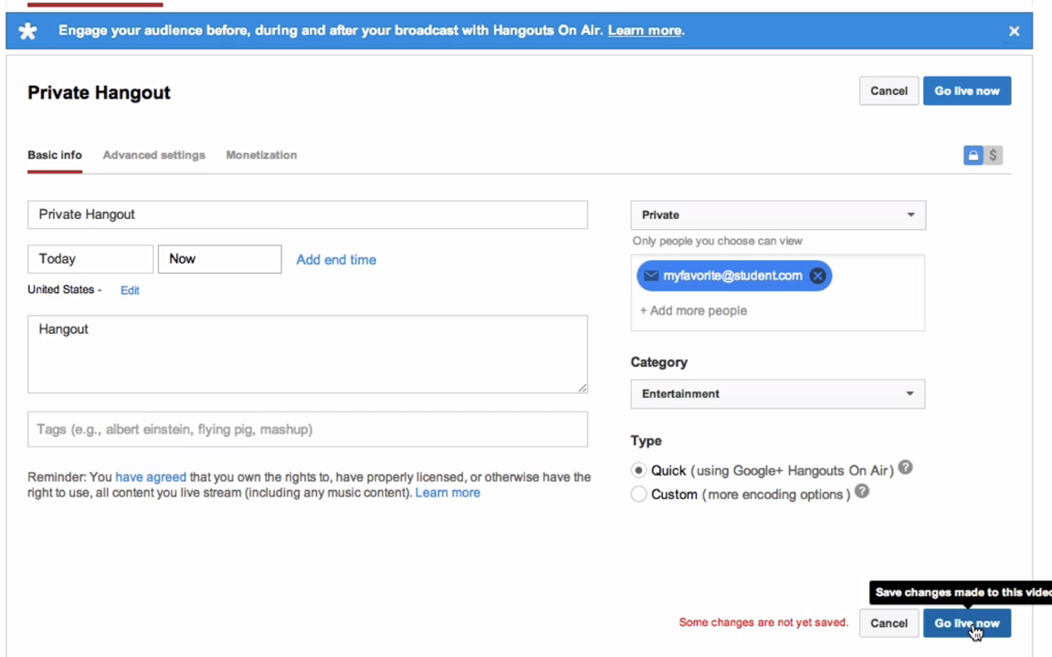
mouse_move(157, 252)
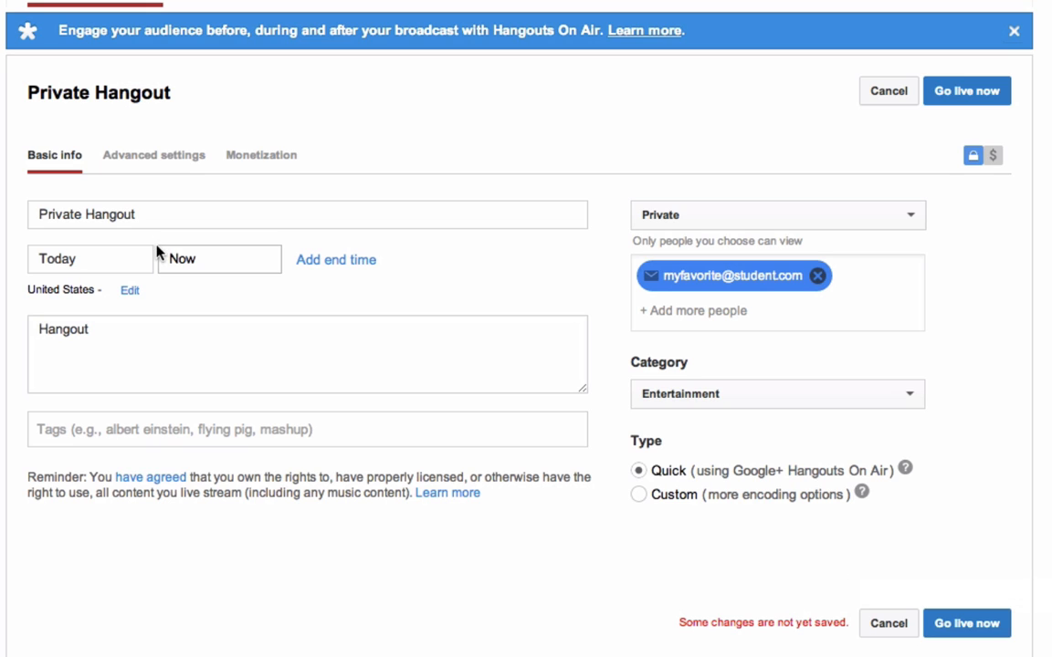
mouse_move(99, 242)
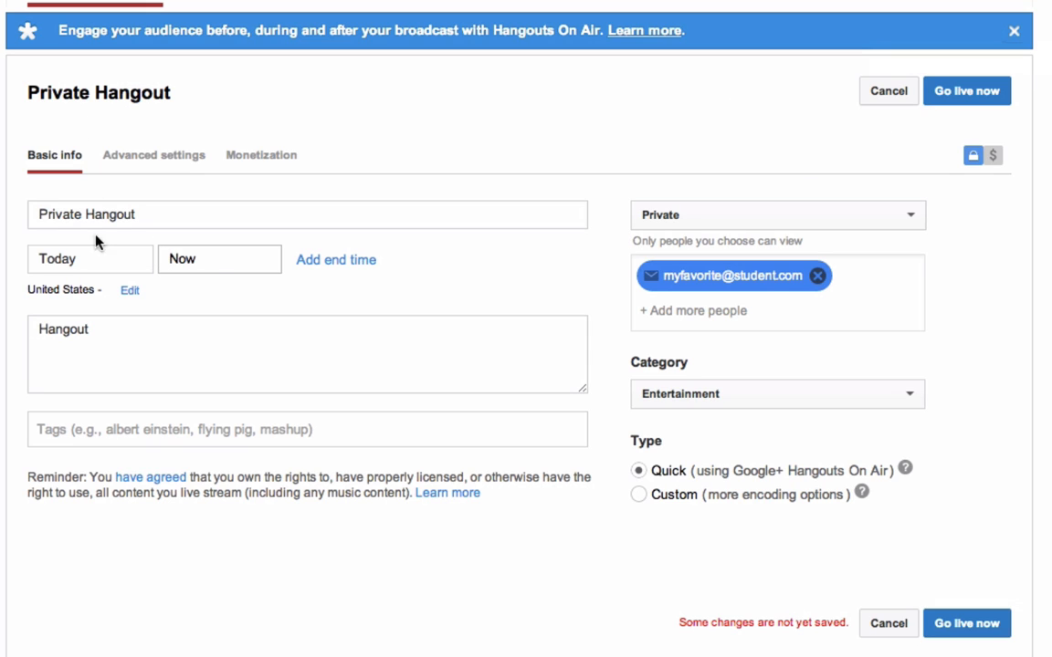
Set the start time to 3:00pm today and create the event
click(218, 258)
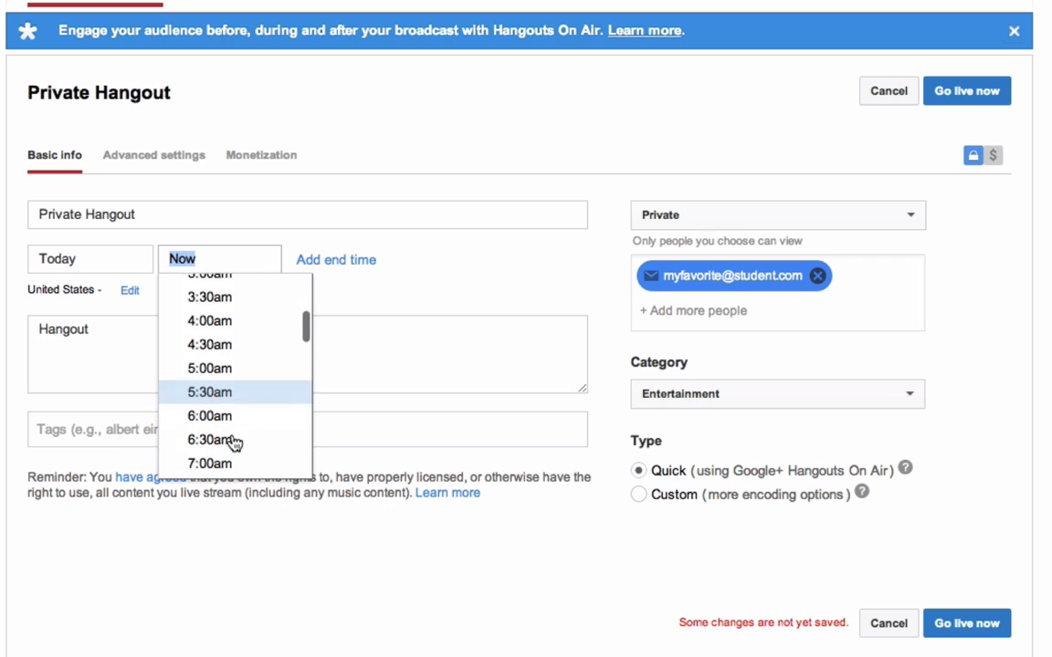
scroll(down, 3)
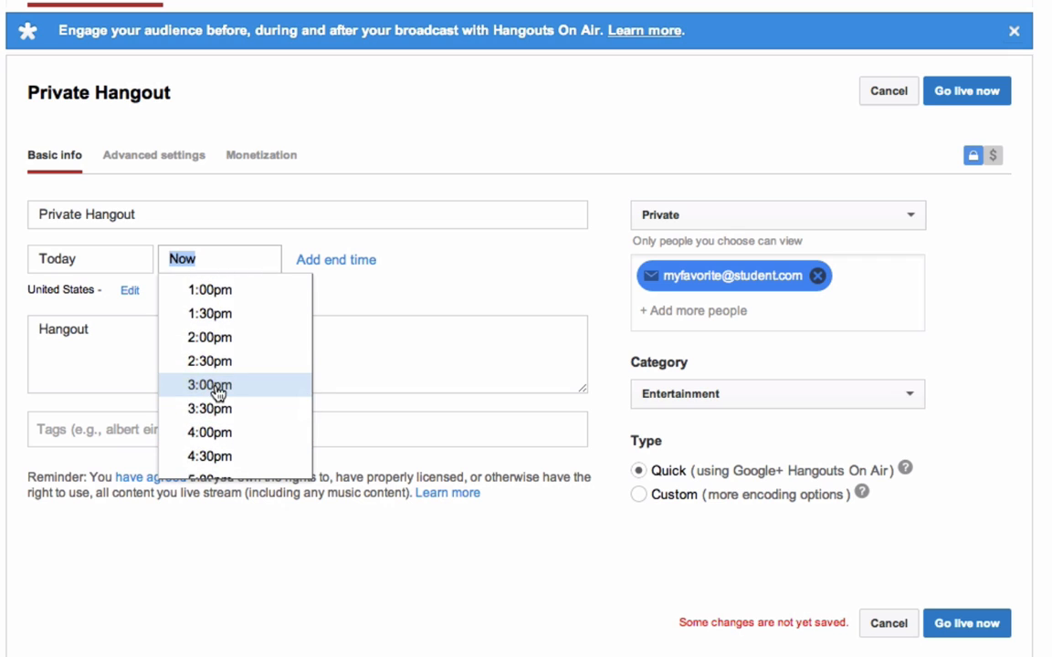
click(209, 384)
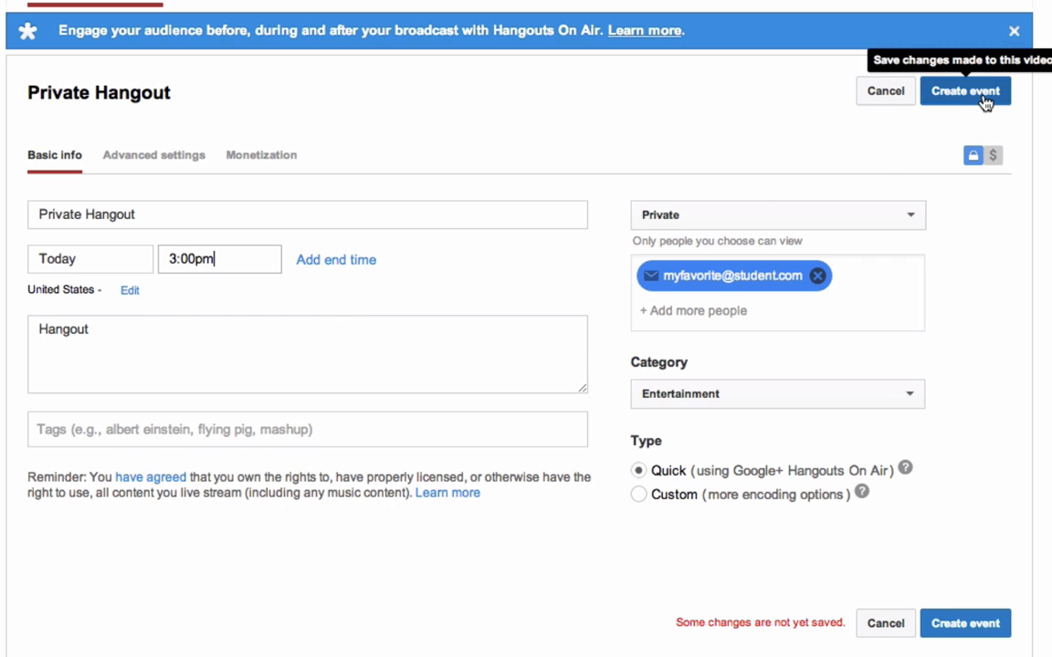
click(964, 91)
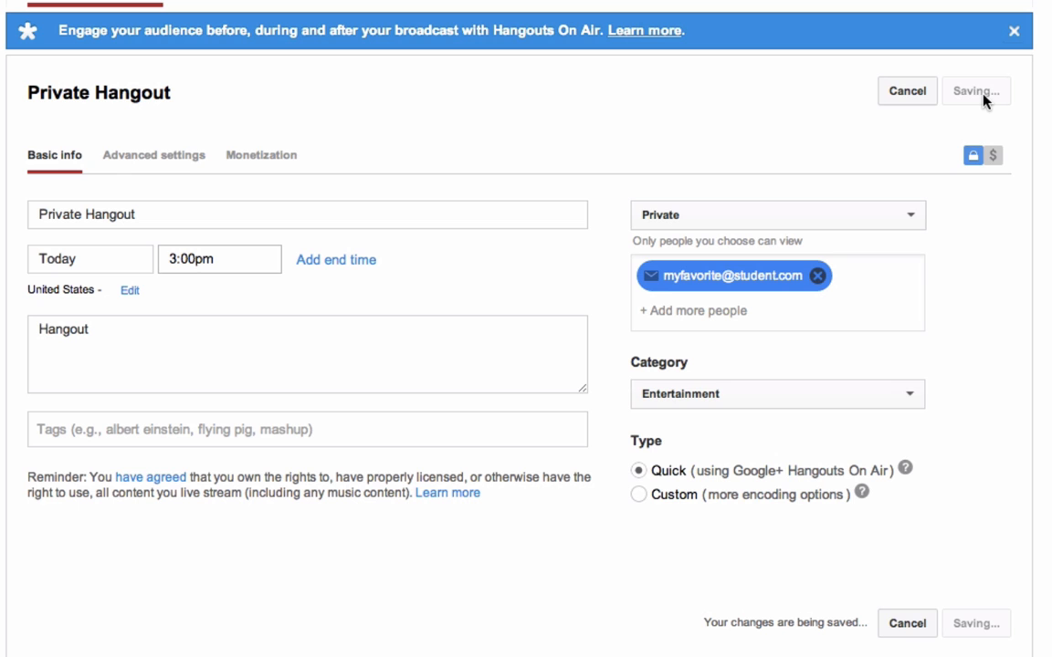